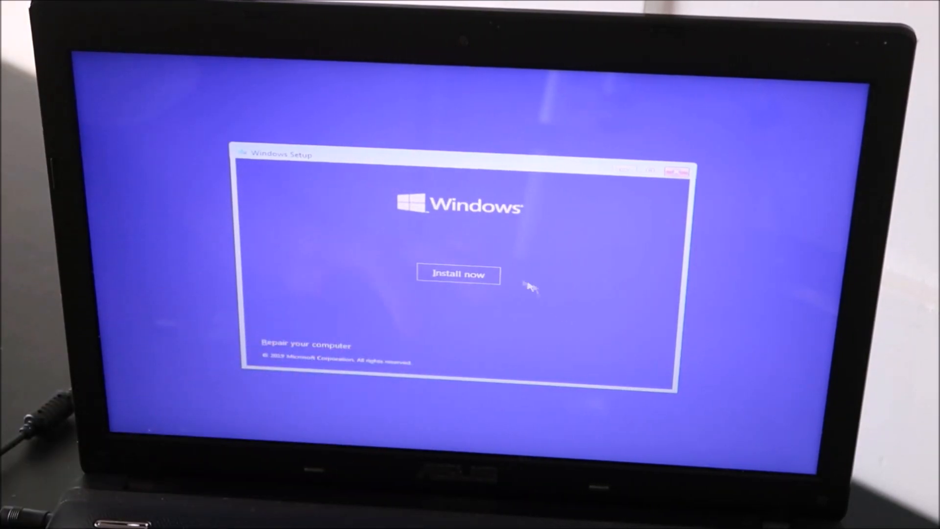
Begin installing Windows and skip entering a product key.
{"action": "left_click", "coordinate": [459, 275]}
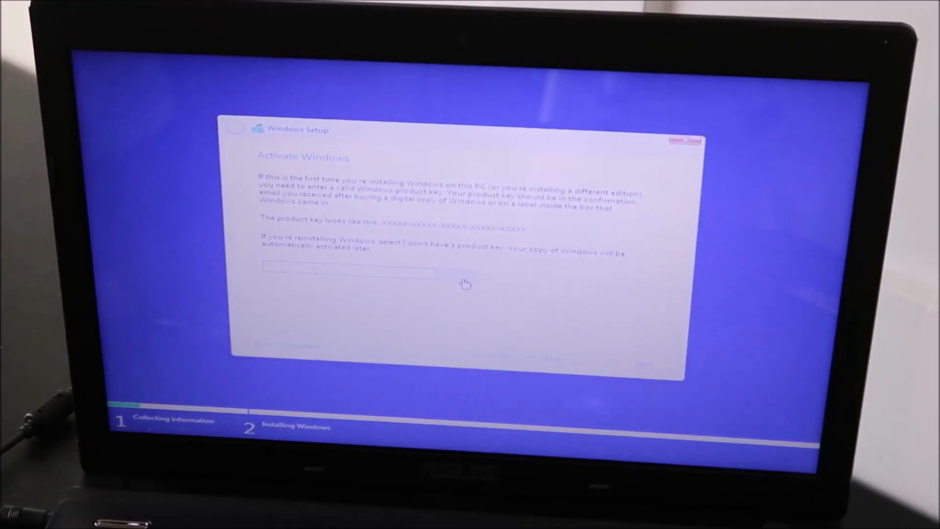
{"action": "left_click", "coordinate": [348, 273]}
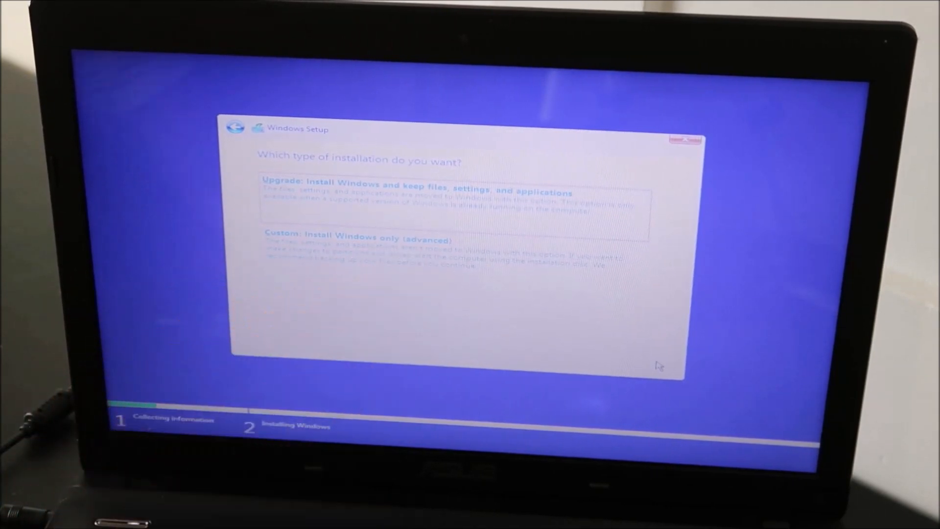
Choose Custom install, delete Partition 2 and System Reserved, then install onto the unallocated space.
{"action": "left_click", "coordinate": [355, 237]}
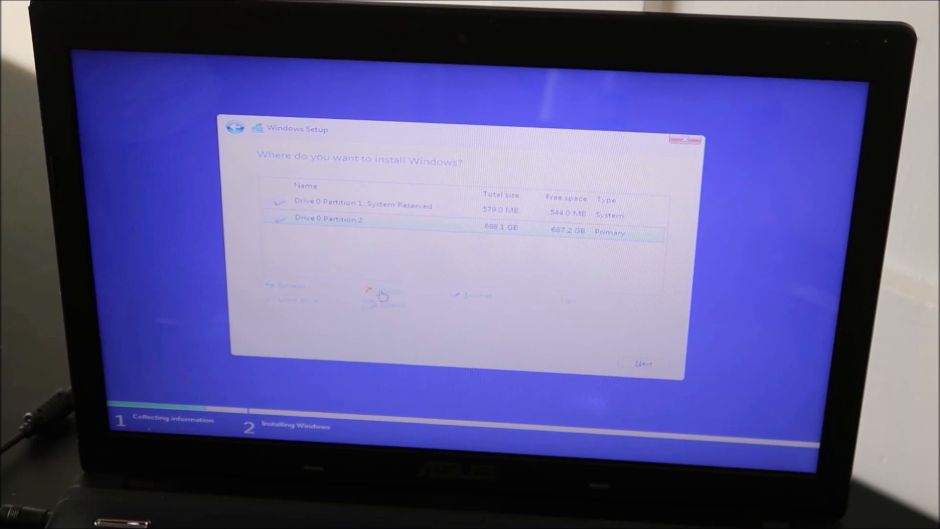
{"action": "left_click", "coordinate": [388, 305]}
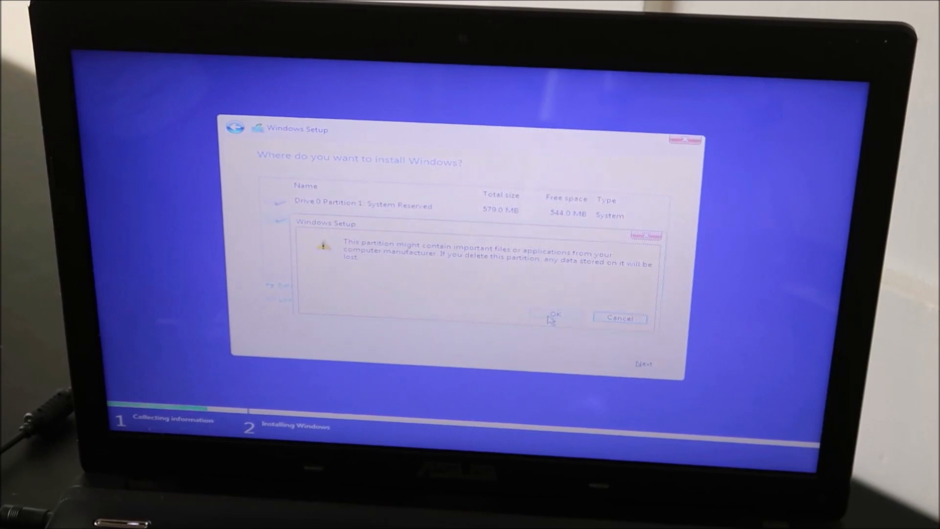
{"action": "left_click", "coordinate": [556, 317]}
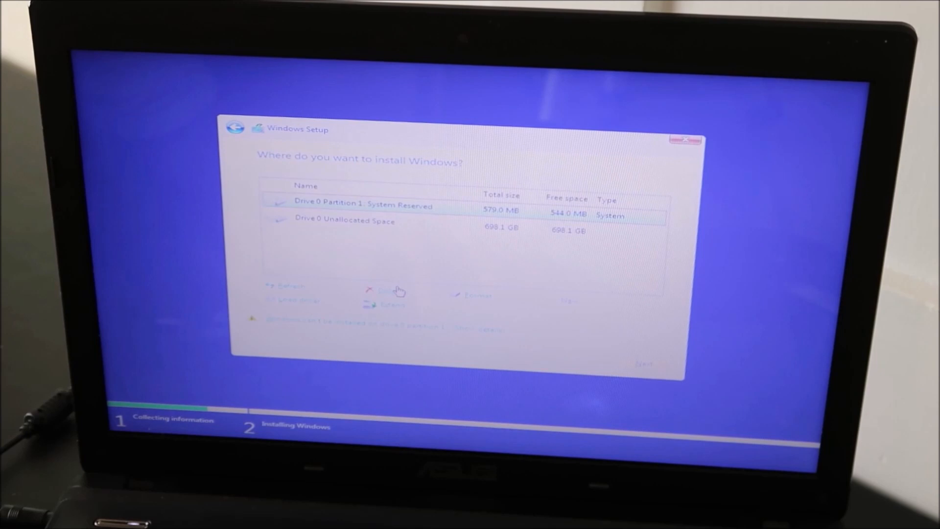
{"action": "left_click", "coordinate": [387, 291]}
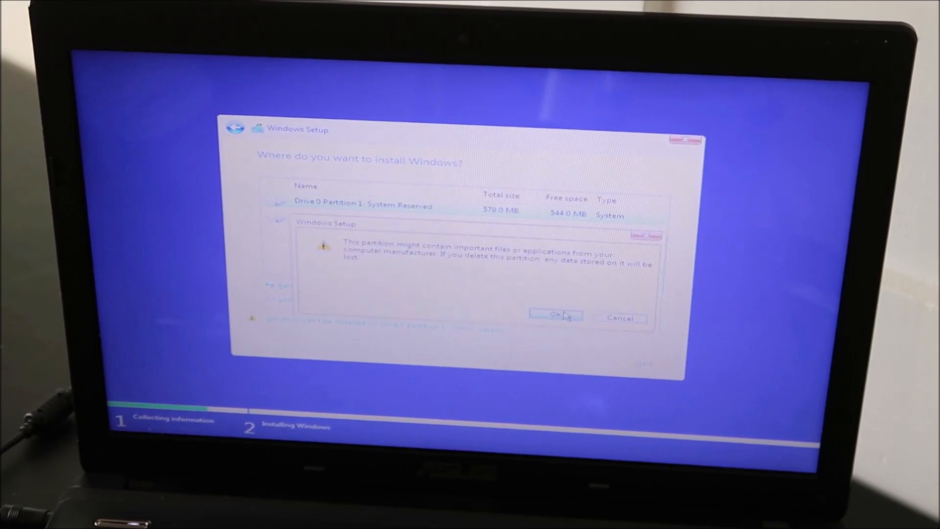
{"action": "left_click", "coordinate": [553, 315]}
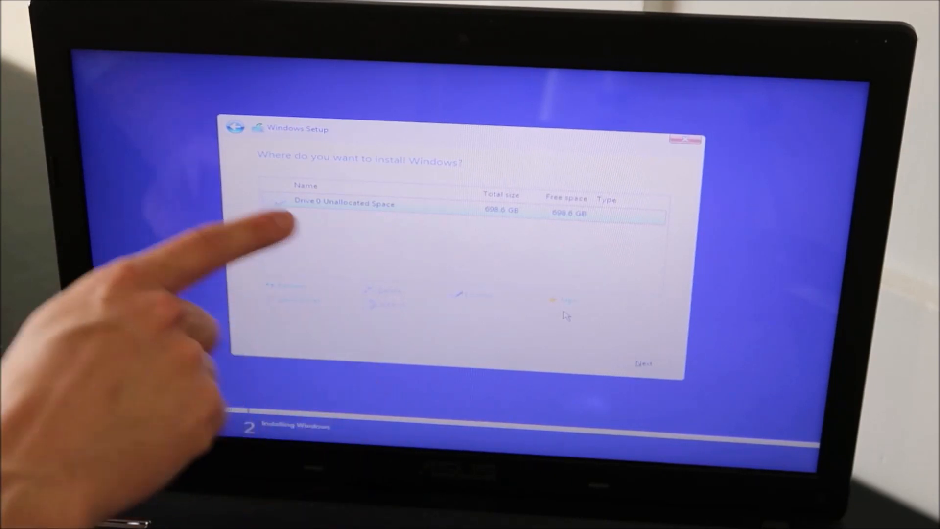
{"action": "left_click", "coordinate": [641, 364]}
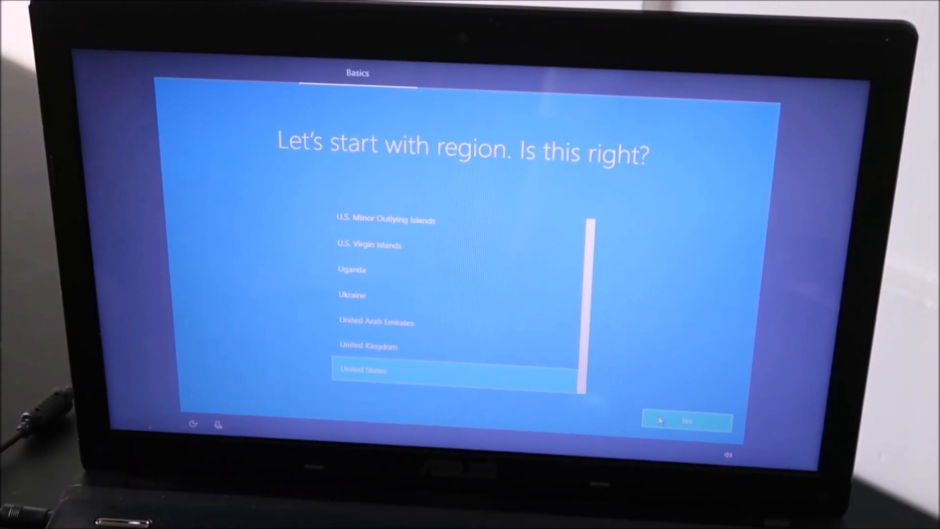
Confirm United States region and US keyboard, and skip adding a second layout.
{"action": "left_click", "coordinate": [686, 420]}
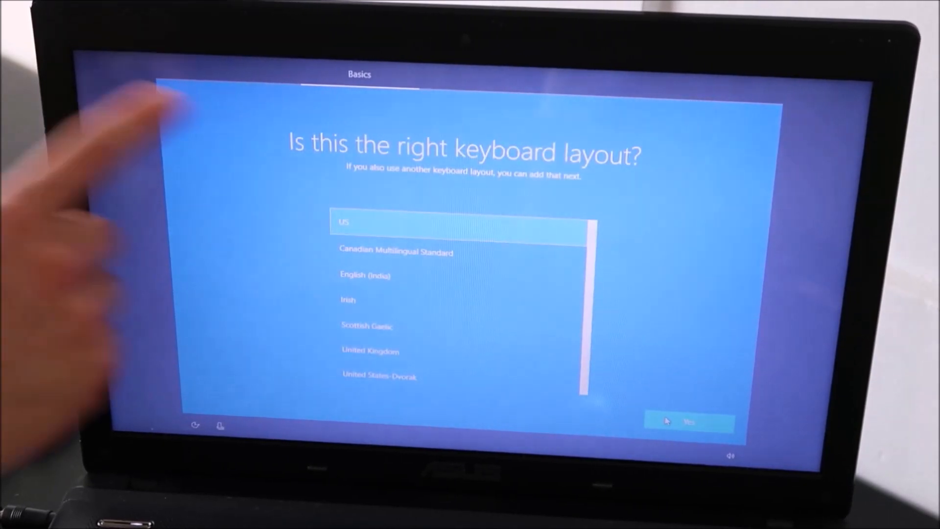
{"action": "left_click", "coordinate": [690, 422]}
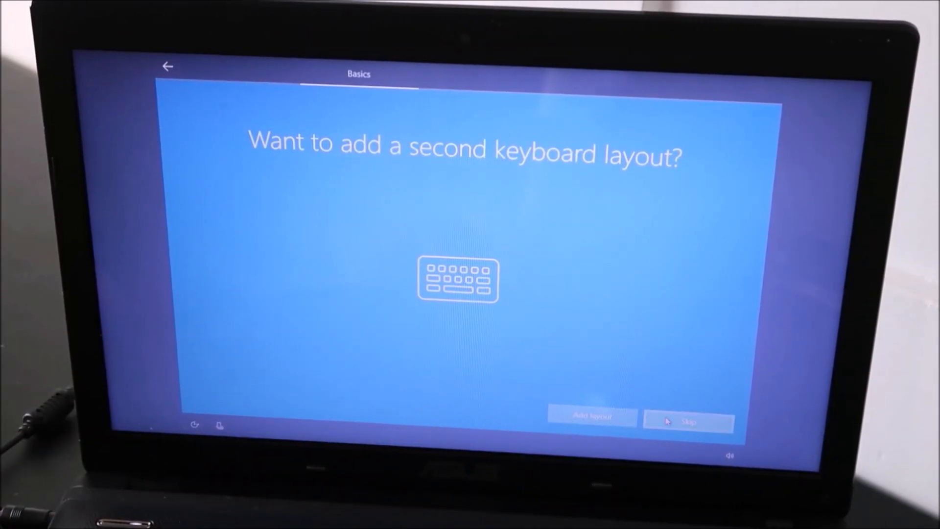
{"action": "left_click", "coordinate": [687, 421]}
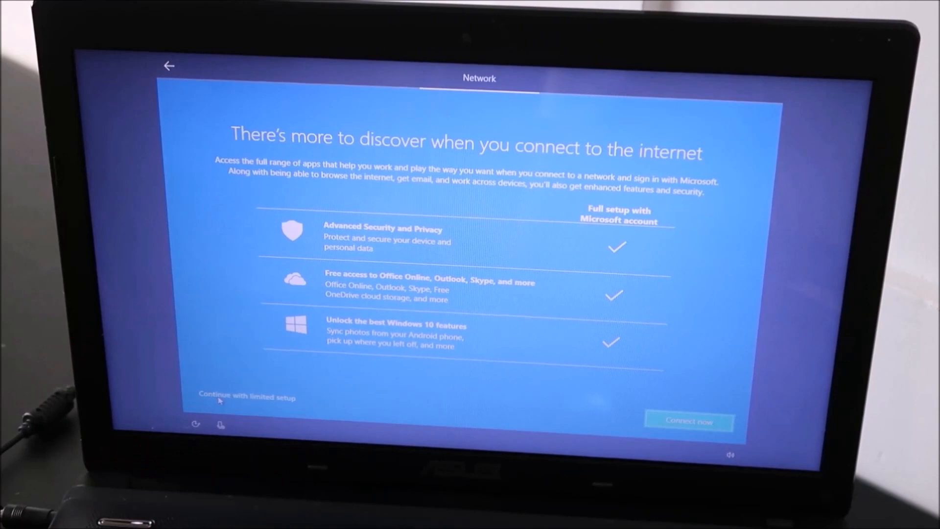
Continue with limited setup and create local account 'Atus', passing the password step.
{"action": "left_click", "coordinate": [247, 397]}
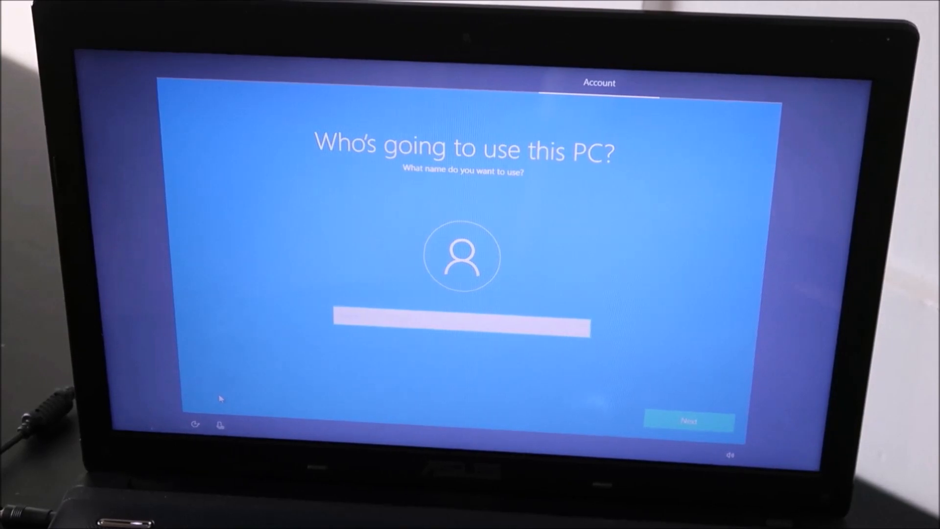
{"action": "type", "text": "A"}
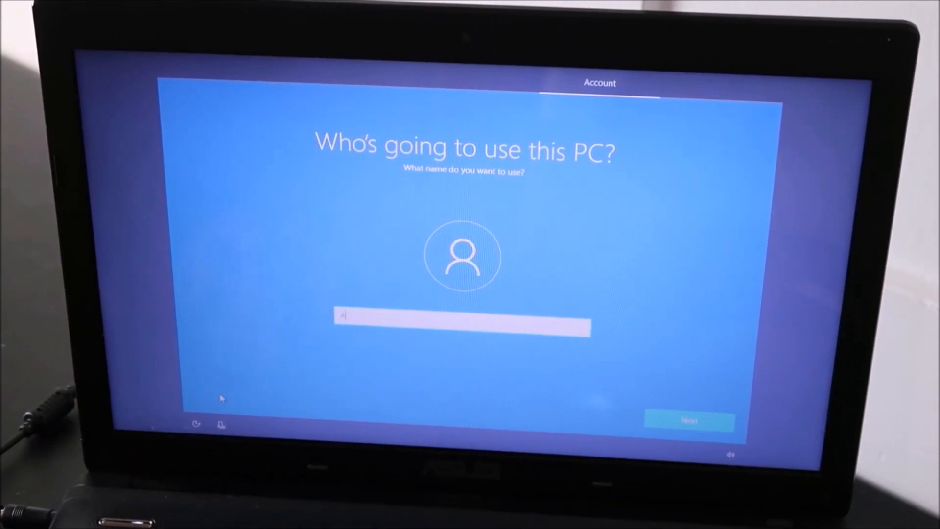
{"action": "type", "text": "tus"}
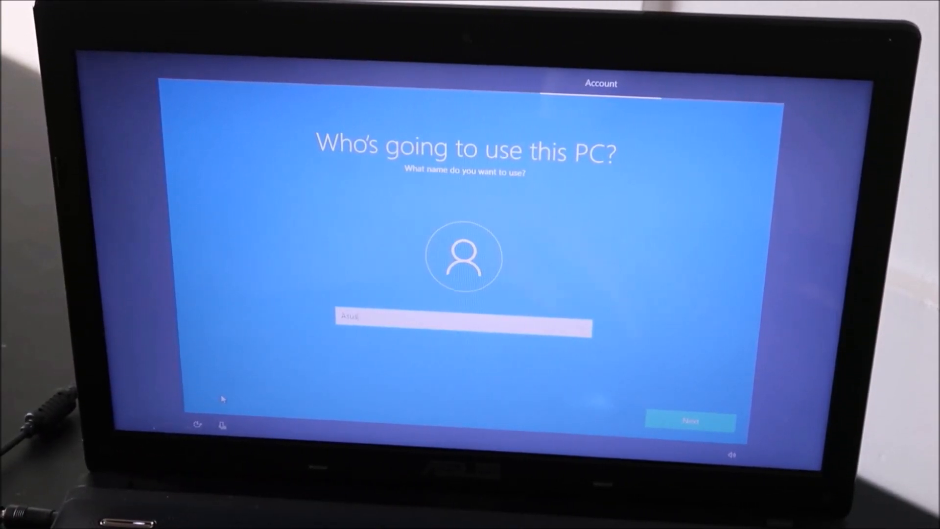
{"action": "left_click", "coordinate": [690, 420]}
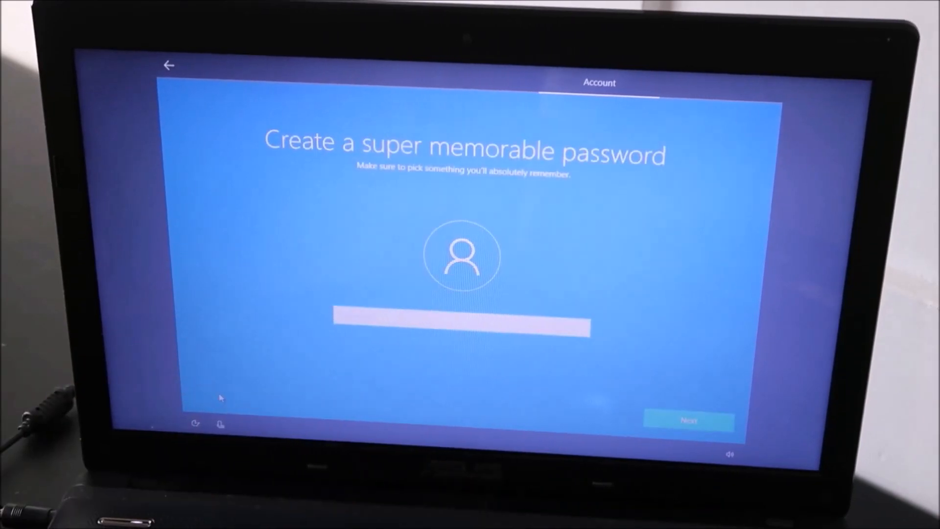
{"action": "left_click", "coordinate": [460, 325]}
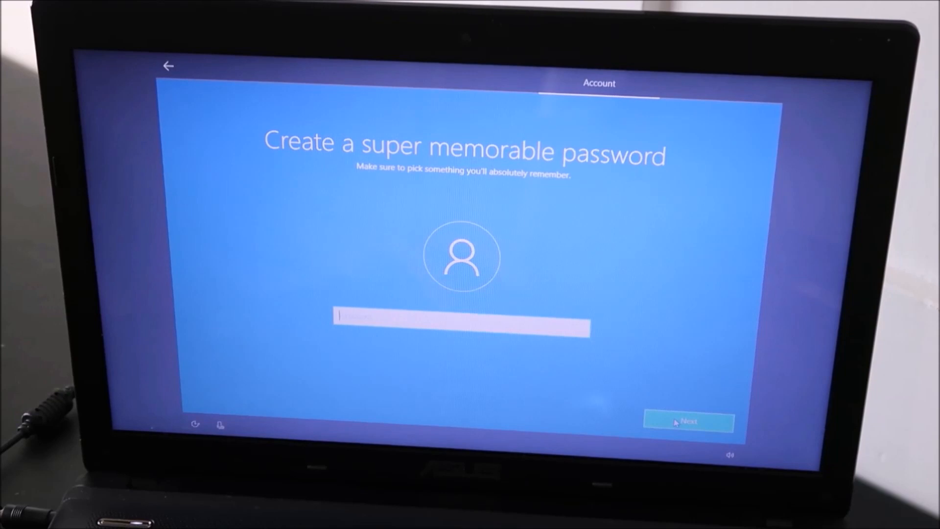
{"action": "left_click", "coordinate": [688, 421]}
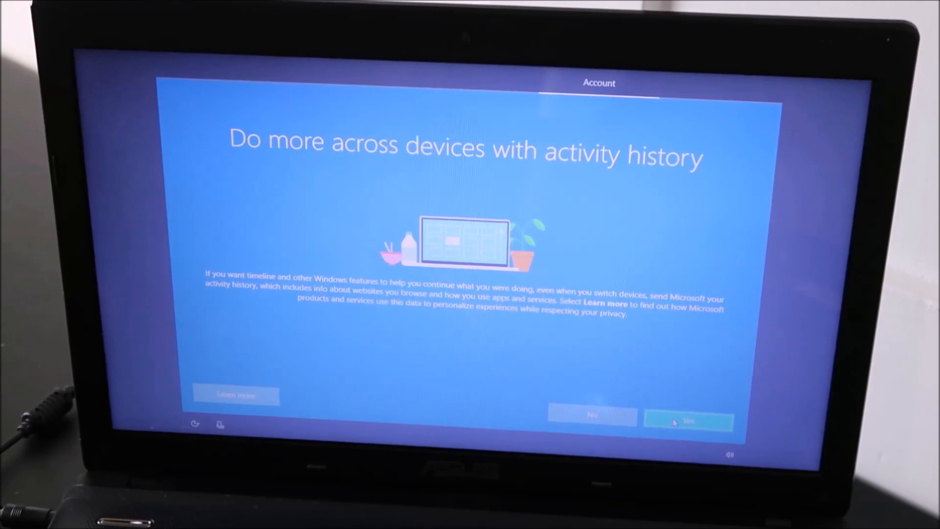
{"action": "mouse_move", "coordinate": [592, 415]}
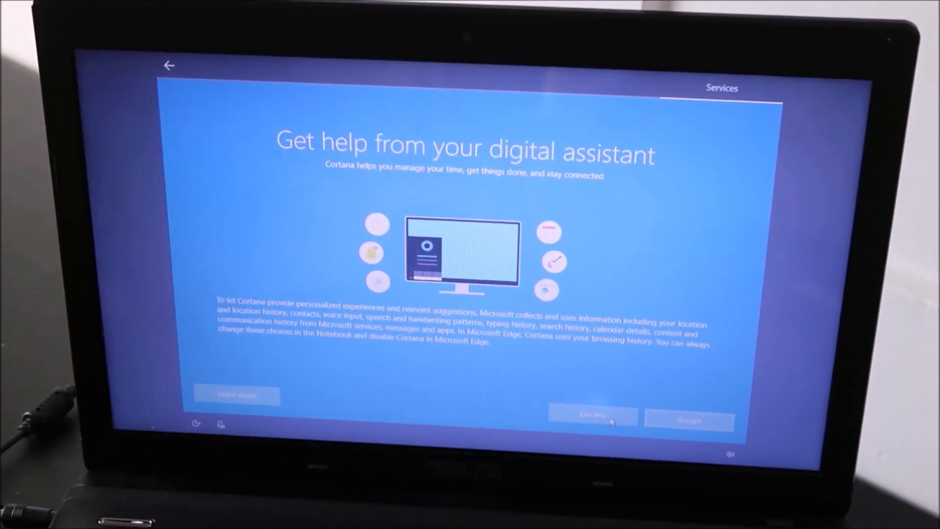
Decline Cortana, turn off speech recognition and location, and set diagnostic data to Basic.
{"action": "left_click", "coordinate": [593, 417]}
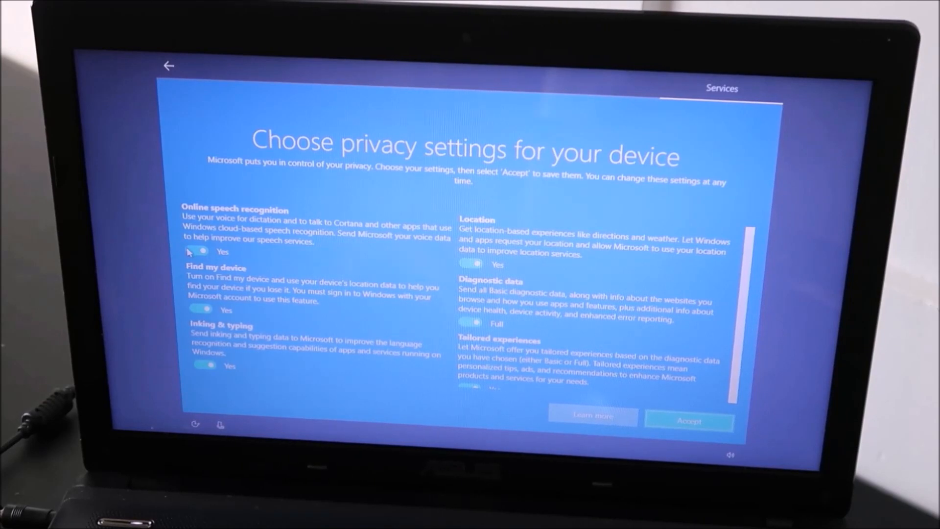
{"action": "left_click", "coordinate": [197, 251]}
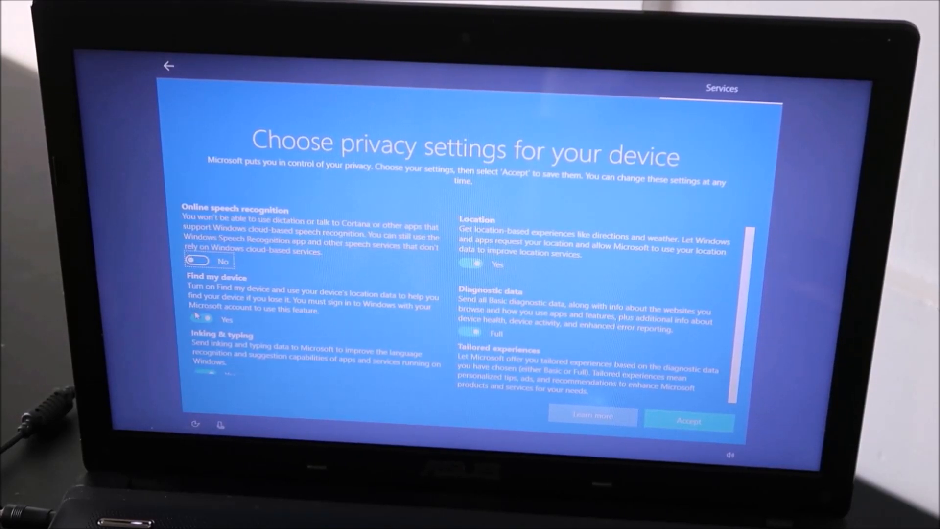
{"action": "left_click", "coordinate": [471, 264]}
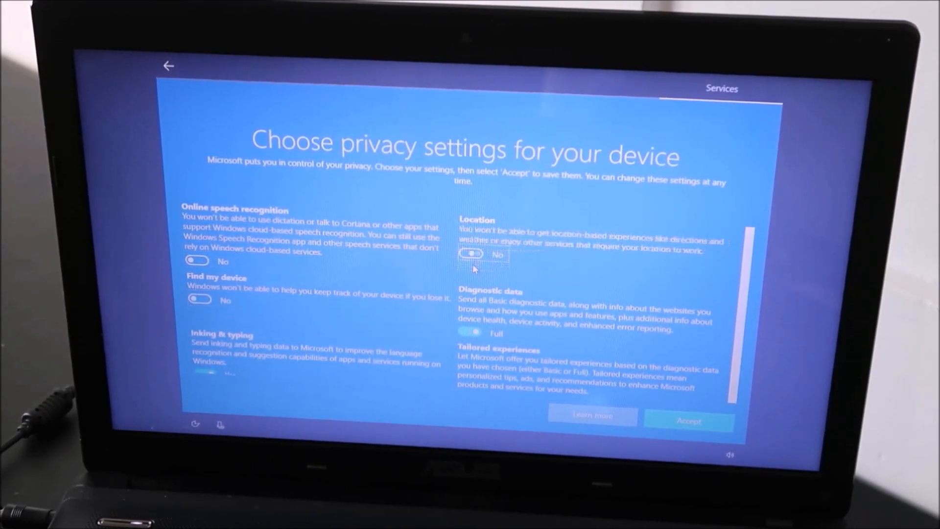
{"action": "left_click", "coordinate": [470, 333]}
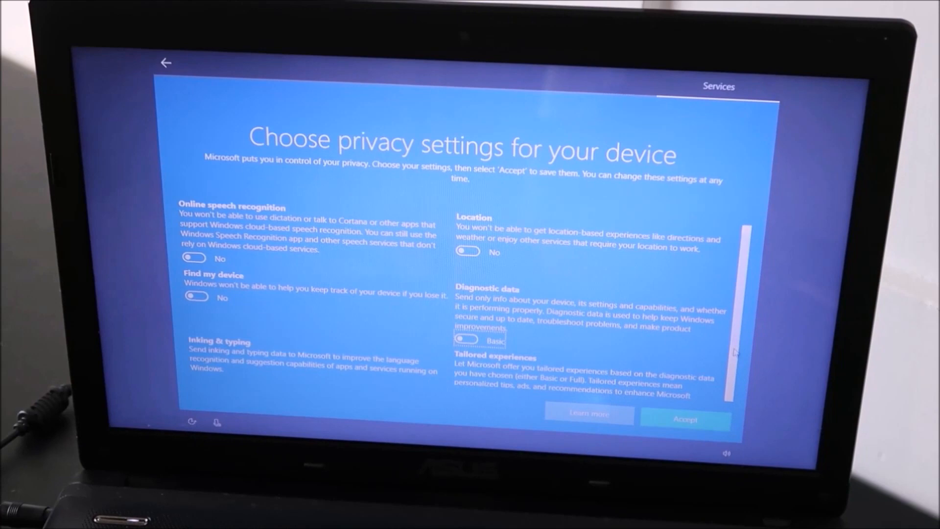
{"action": "scroll", "scroll_direction": "down", "scroll_amount": 3}
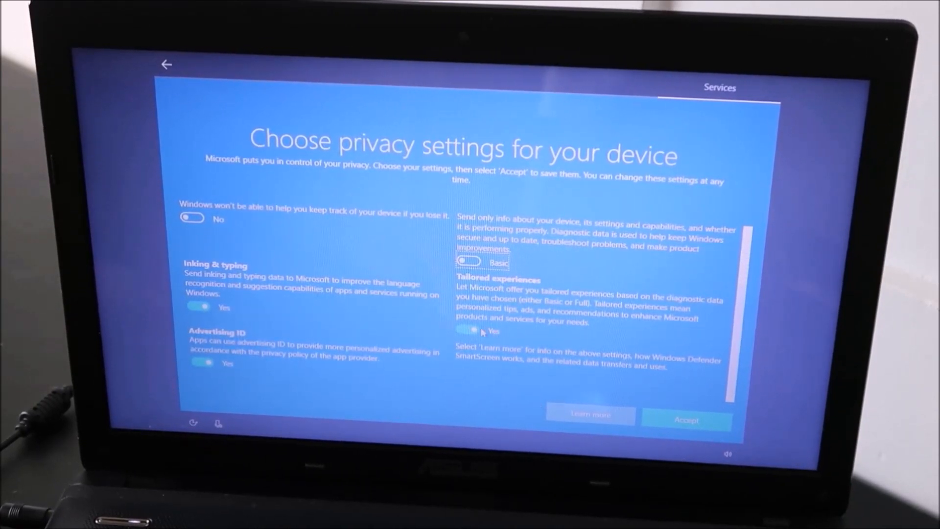
Turn off tailored experiences, inking and typing, and advertising ID, then accept.
{"action": "left_click", "coordinate": [465, 330]}
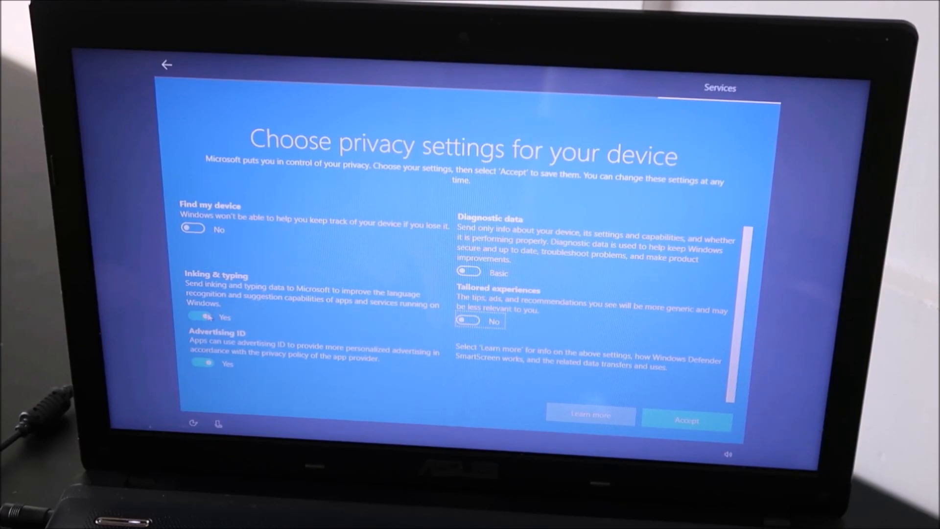
{"action": "left_click", "coordinate": [198, 316]}
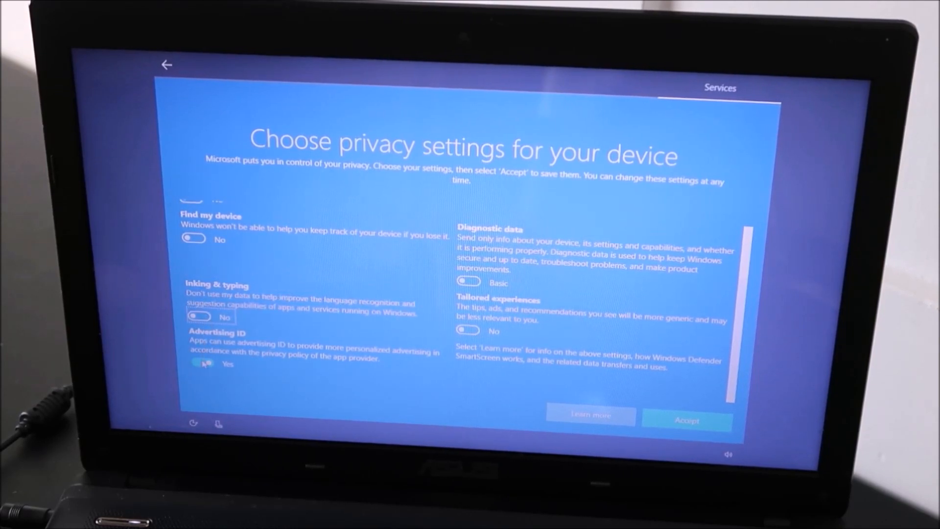
{"action": "left_click", "coordinate": [202, 364]}
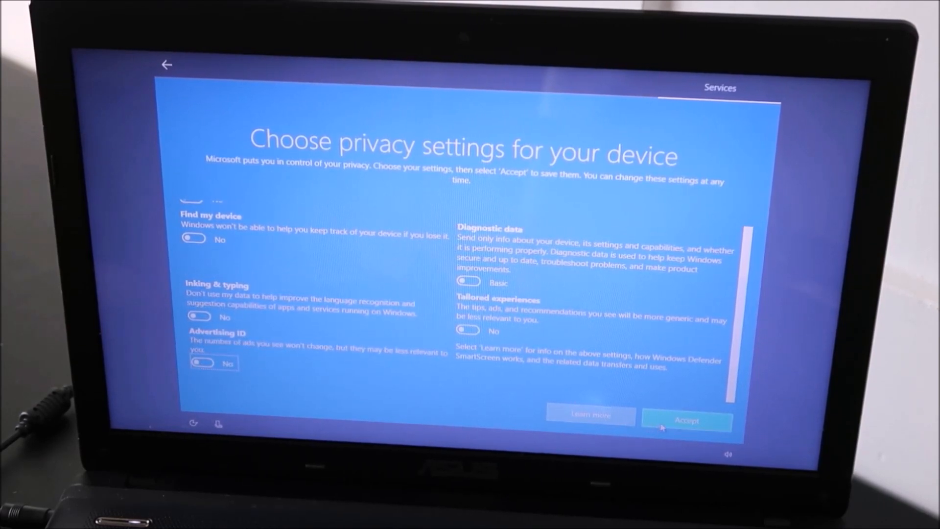
{"action": "left_click", "coordinate": [686, 420]}
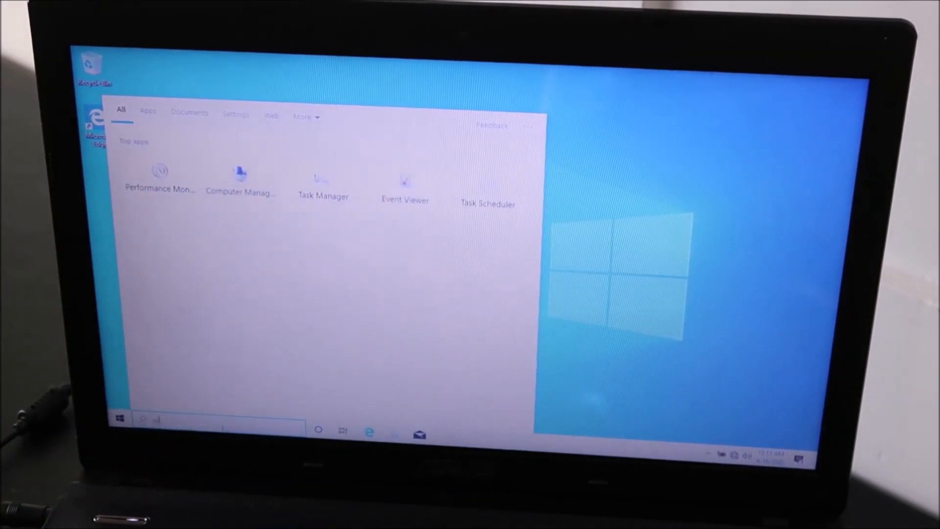
Search for 'wifi' and open the Wi-Fi settings result.
{"action": "type", "text": "wifi"}
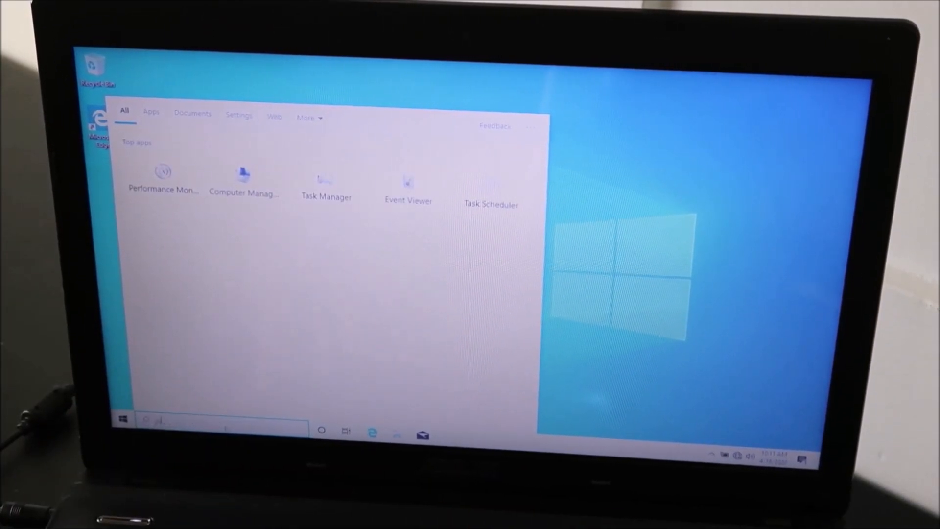
{"action": "type", "text": "wifi"}
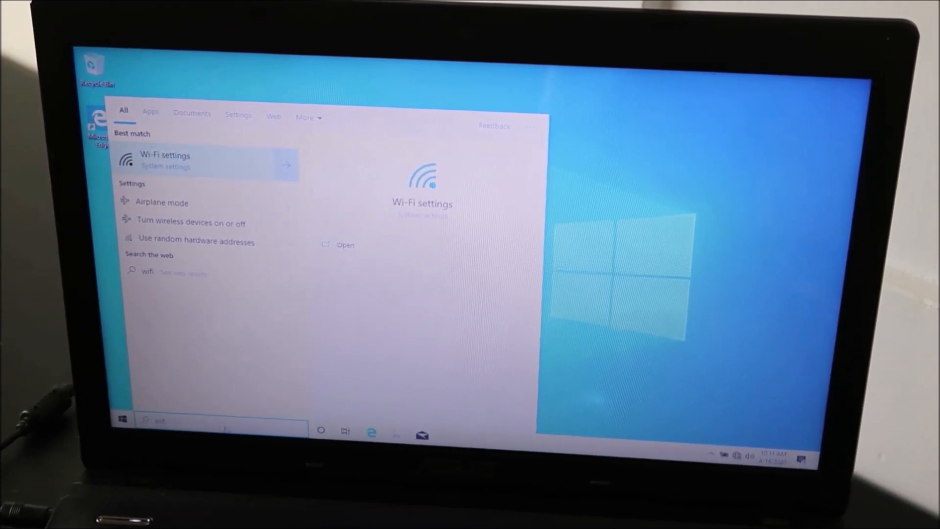
{"action": "left_click", "coordinate": [165, 161]}
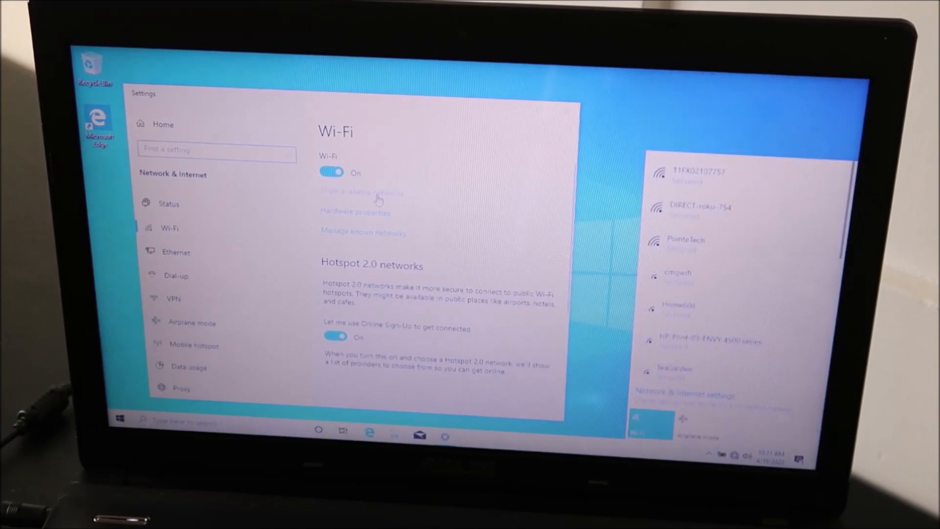
{"action": "mouse_move", "coordinate": [630, 160]}
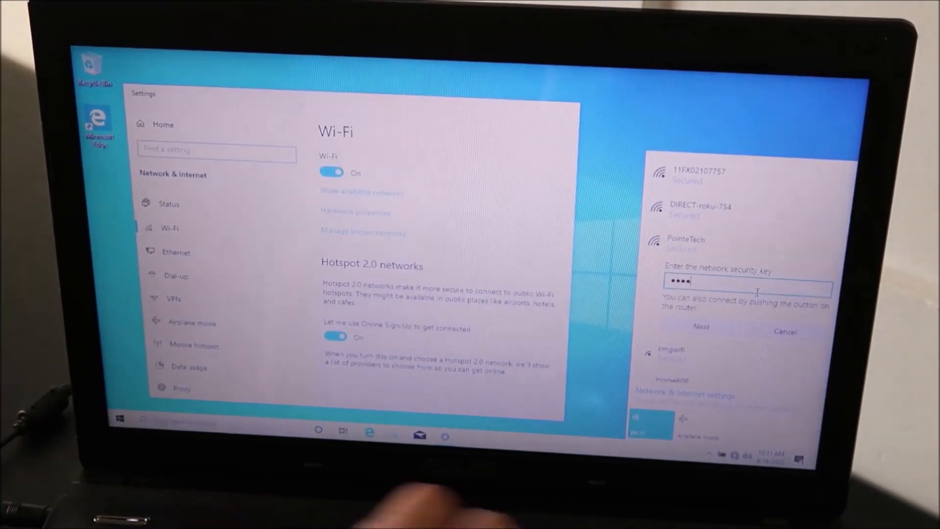
Submit the PointeTech network security key and close Settings.
{"action": "left_click", "coordinate": [701, 326]}
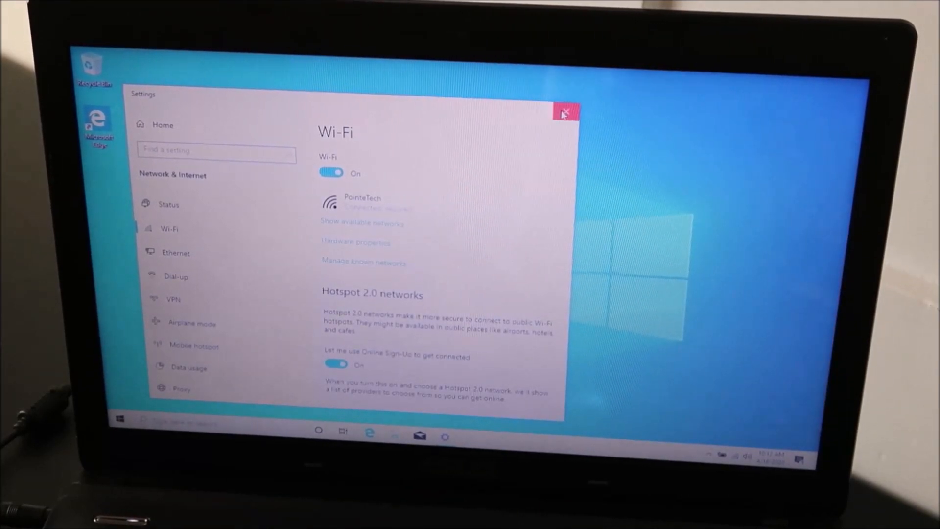
{"action": "left_click", "coordinate": [563, 113]}
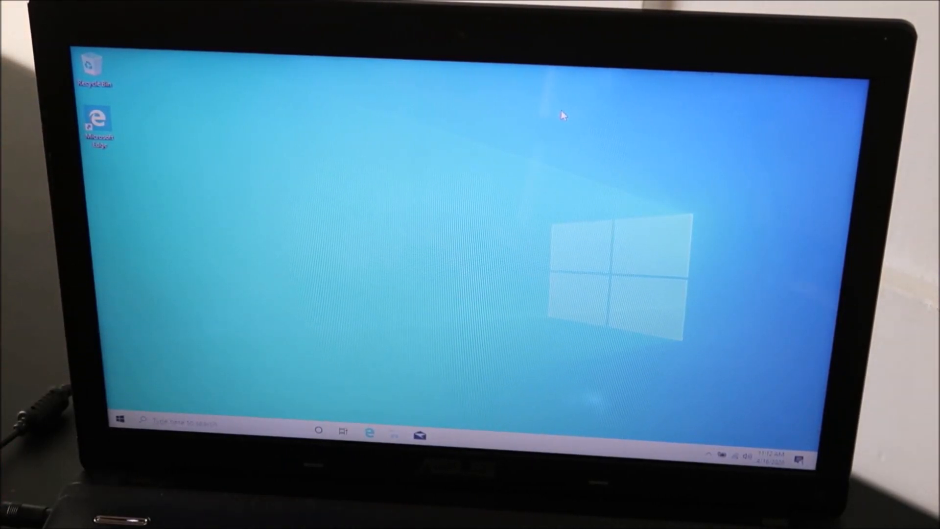
{"action": "mouse_move", "coordinate": [452, 168]}
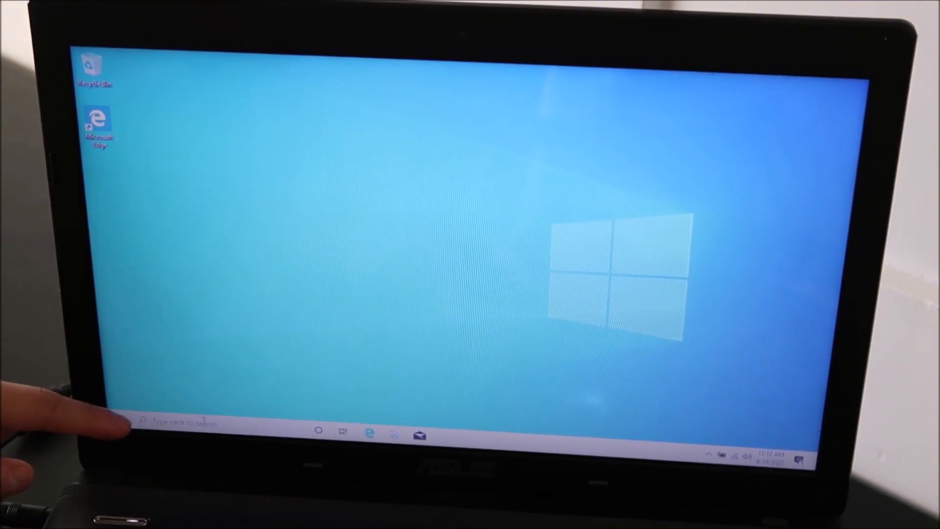
Search for 'upd' in the taskbar search box.
{"action": "left_click", "coordinate": [117, 420]}
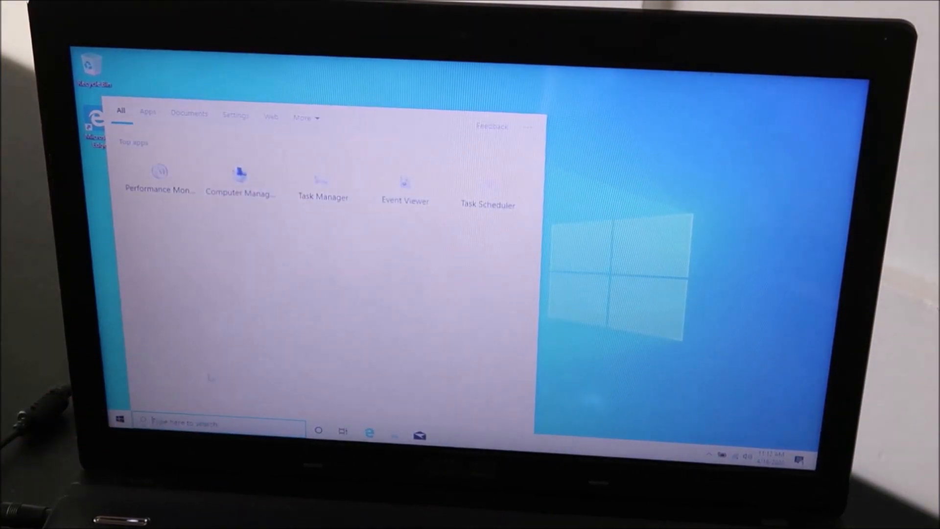
{"action": "type", "text": "upd"}
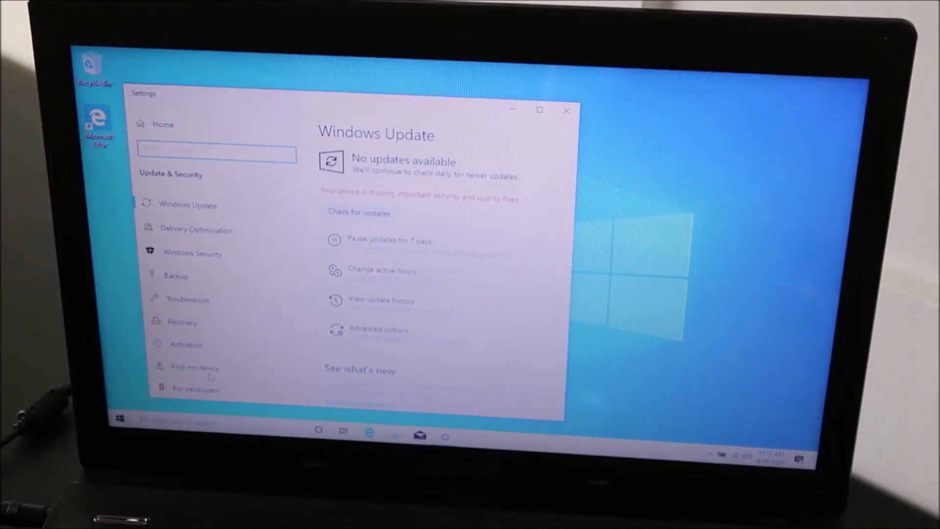
Run Check for updates on the Windows Update page, then close Settings.
{"action": "left_click", "coordinate": [216, 153]}
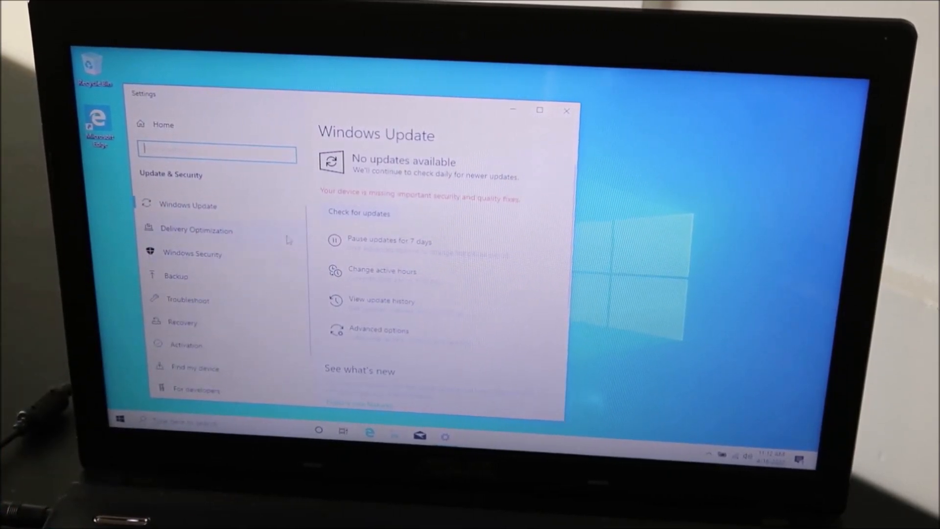
{"action": "left_click", "coordinate": [359, 212]}
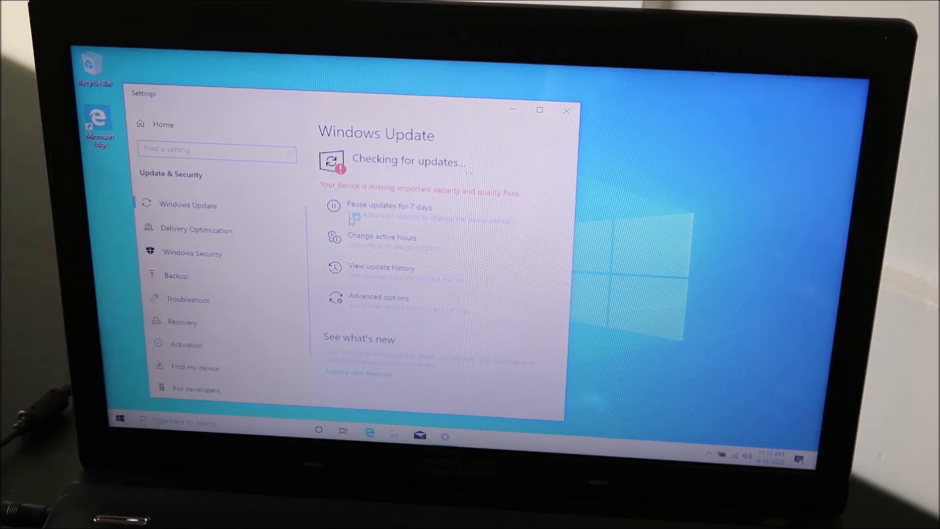
{"action": "left_click", "coordinate": [566, 111]}
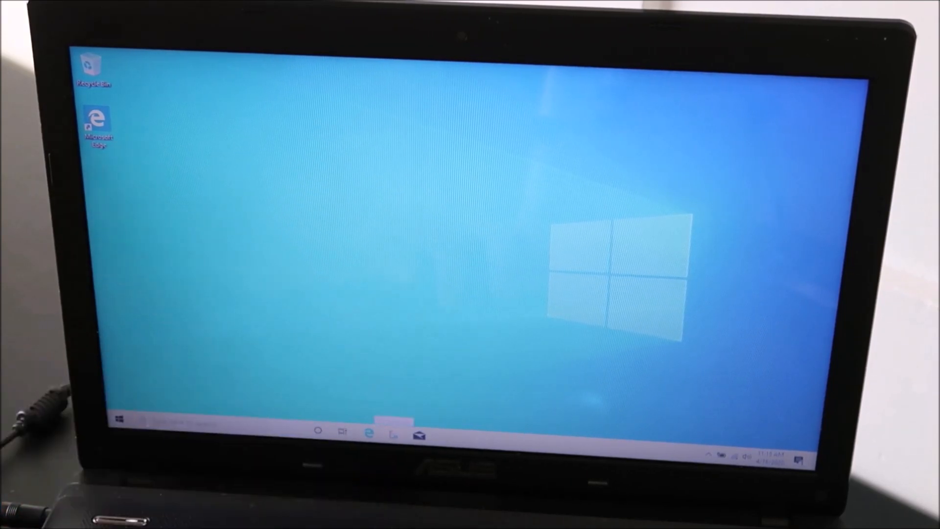
Open File Explorer and bring up the This PC context menu.
{"action": "left_click", "coordinate": [394, 433]}
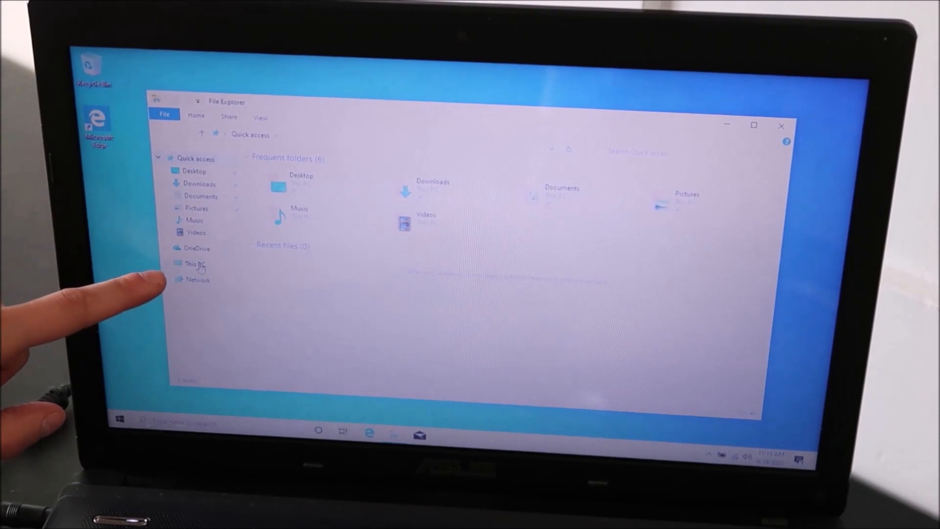
{"action": "right_click", "coordinate": [193, 264]}
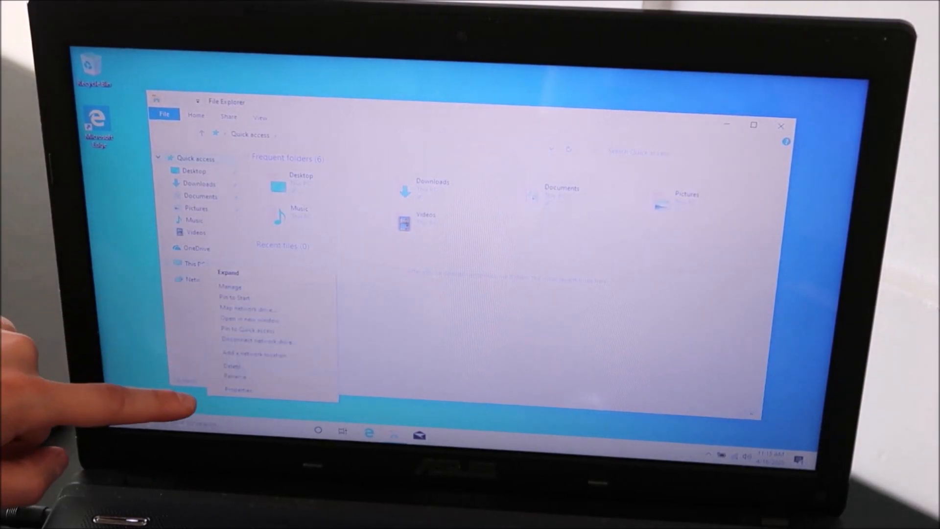